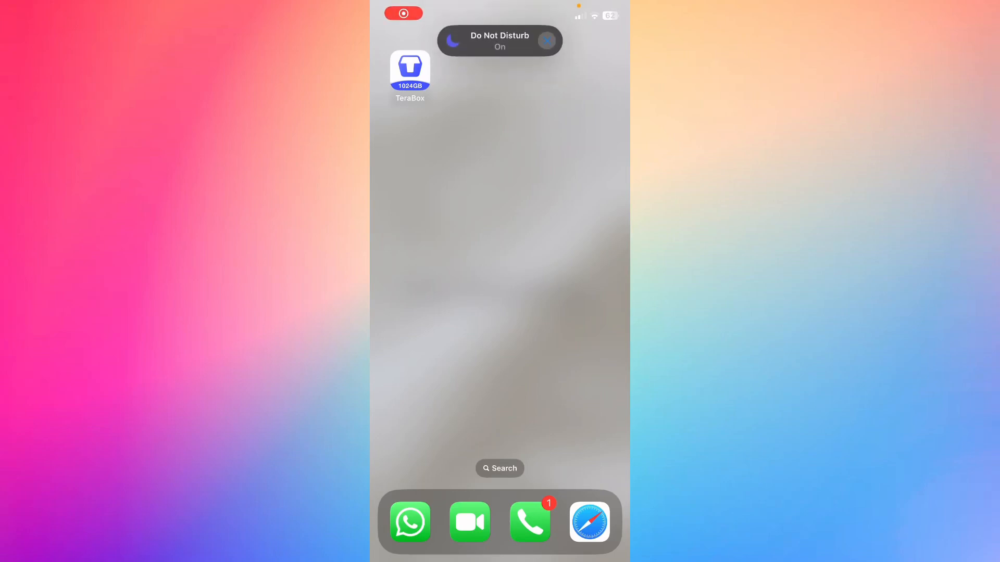
# Launch TeraBox and dismiss the Earn more Gold promotion to reach the home screen
pyautogui.click(410, 66)
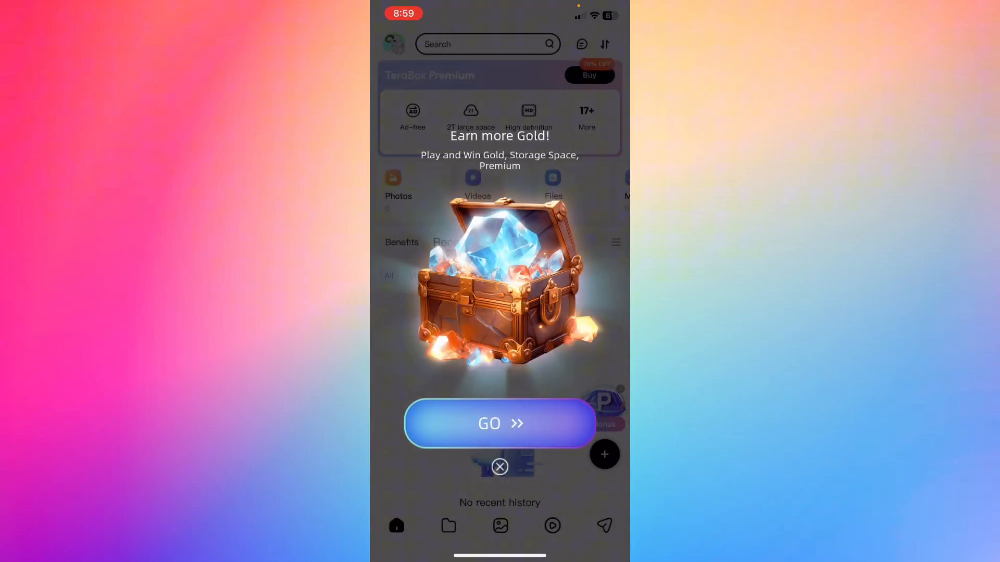
pyautogui.click(499, 467)
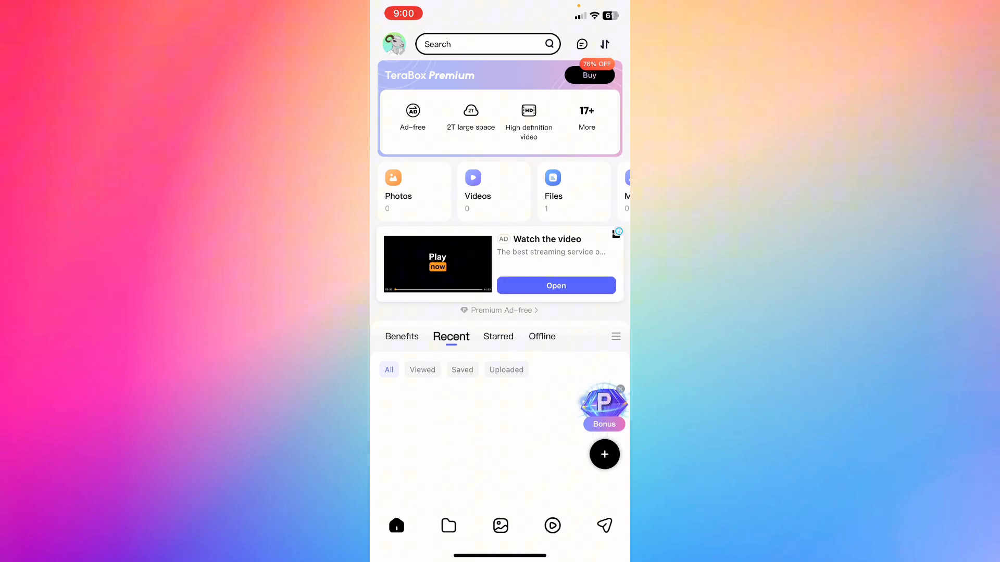
# Go from the Files list to Albums, triggering the photo library access request
pyautogui.click(447, 525)
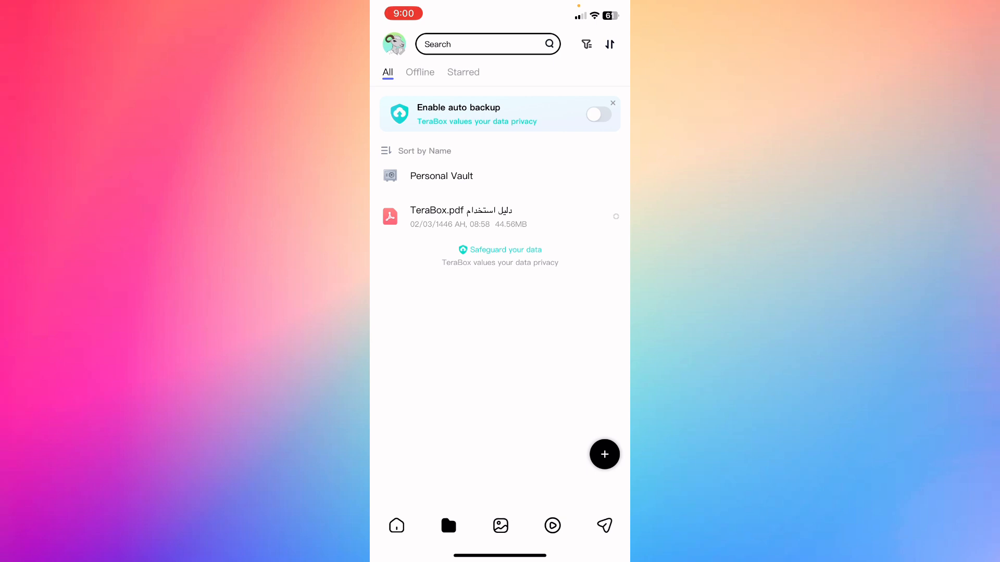
pyautogui.click(500, 525)
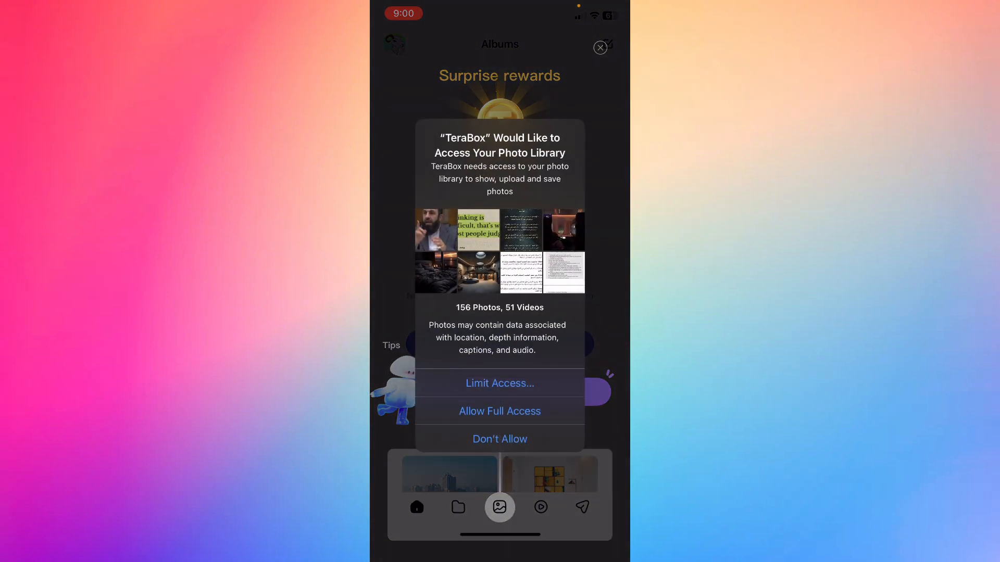
# Answer the photo access request, glance at Videos, and return to the home screen
pyautogui.click(499, 438)
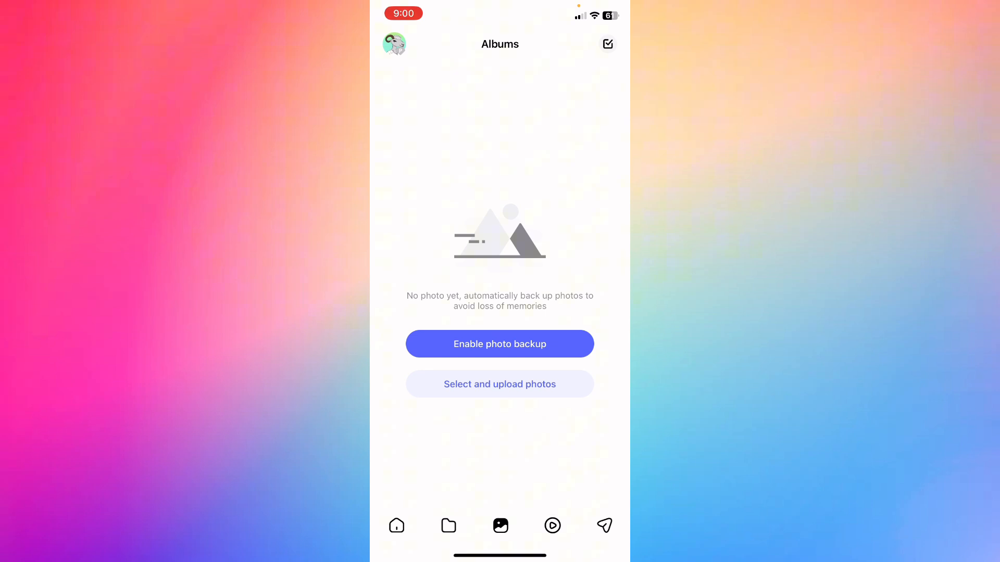
pyautogui.click(552, 525)
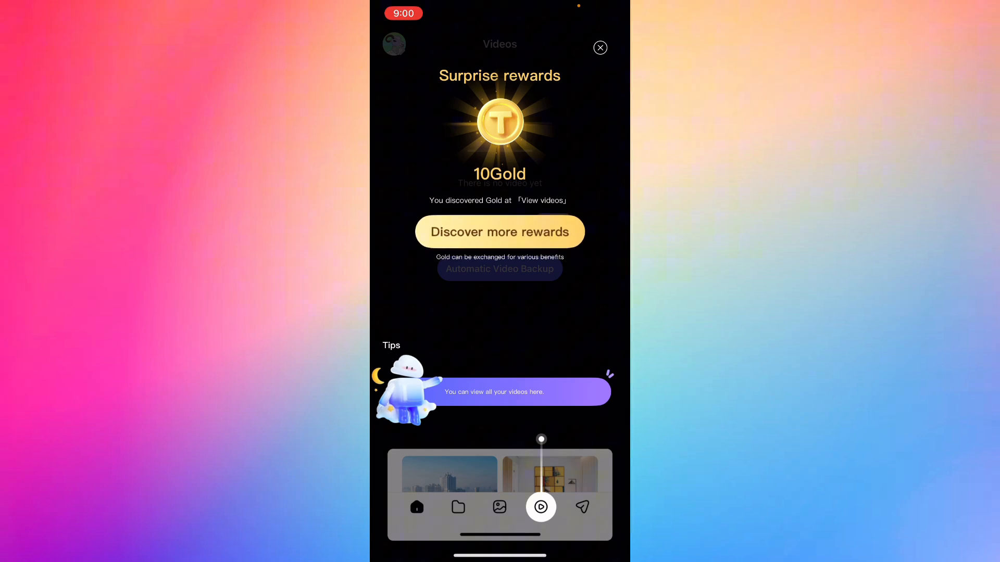
pyautogui.click(600, 47)
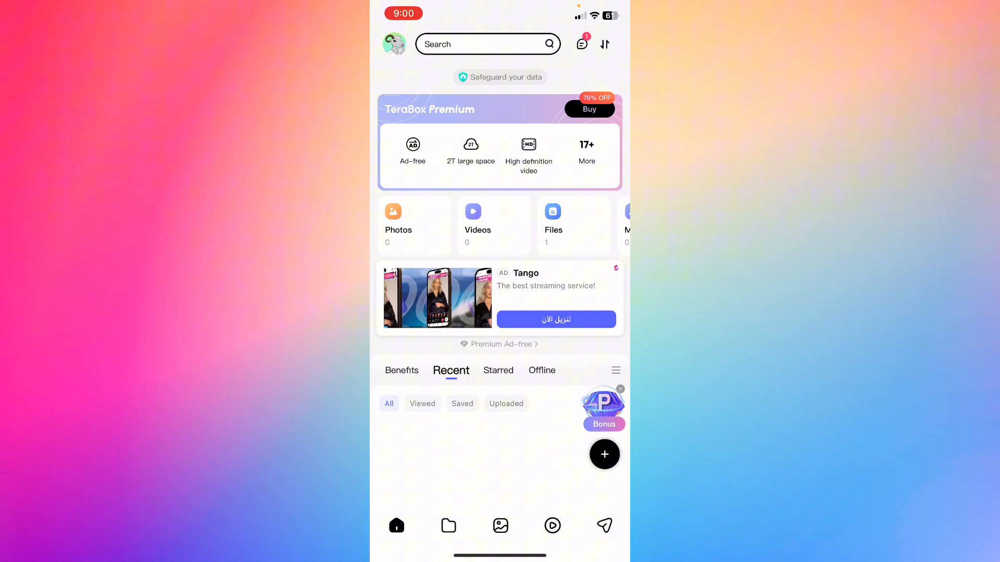
pyautogui.click(394, 44)
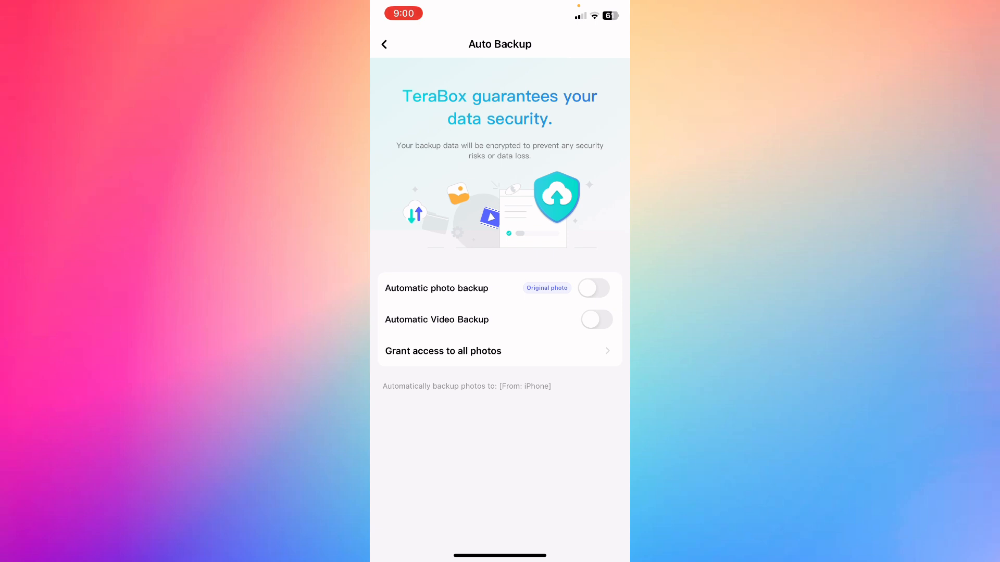
pyautogui.click(385, 44)
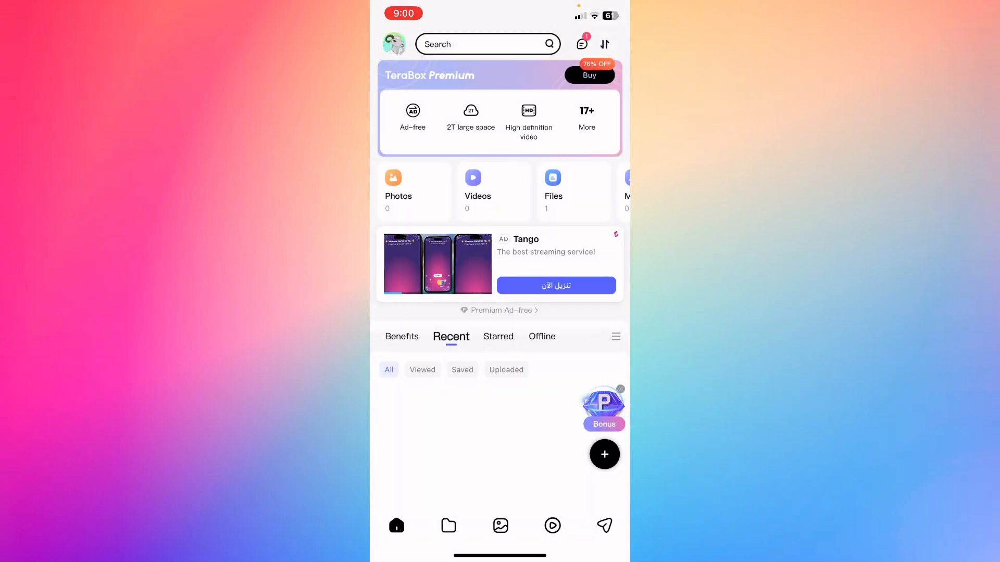
pyautogui.click(552, 189)
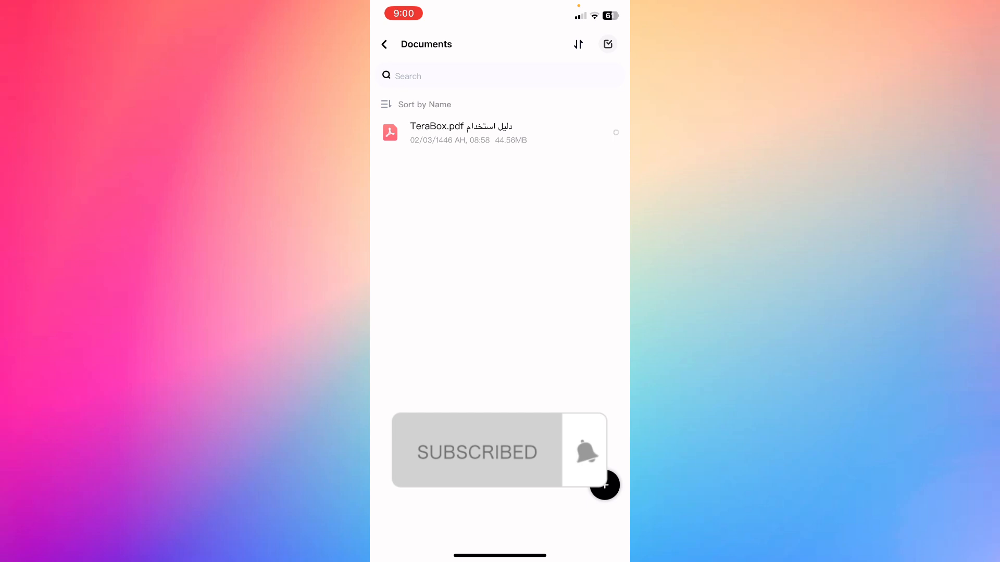
pyautogui.click(385, 43)
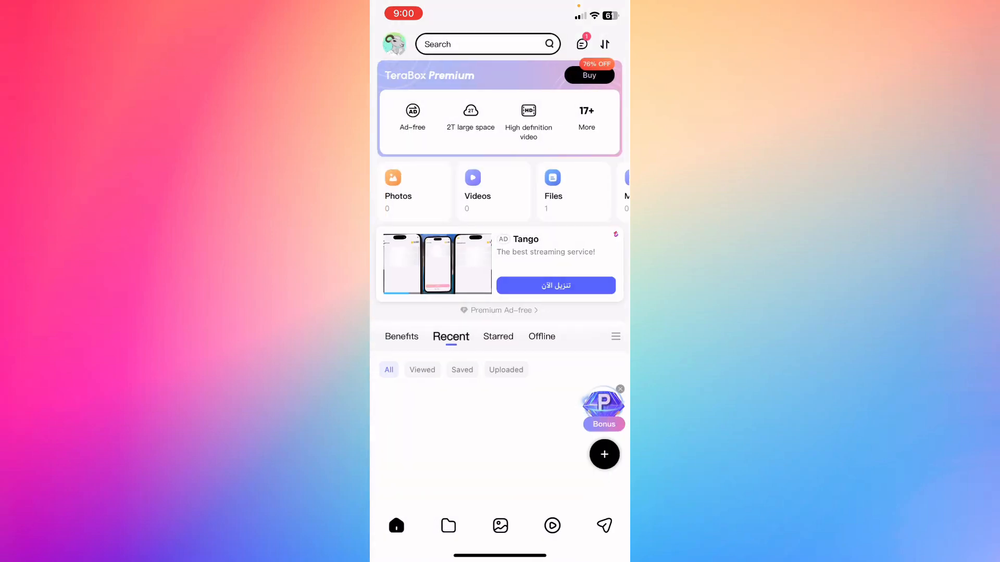